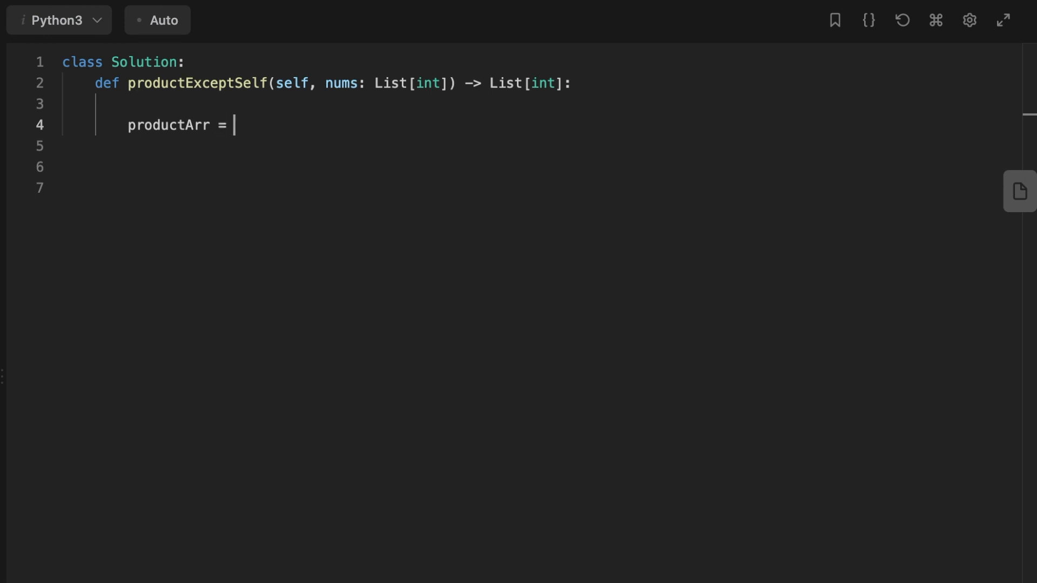
Step: Initialize productArr as [1 for _ in range(len(nums))] and set product = 1
{"action": "type", "text": "[]"}
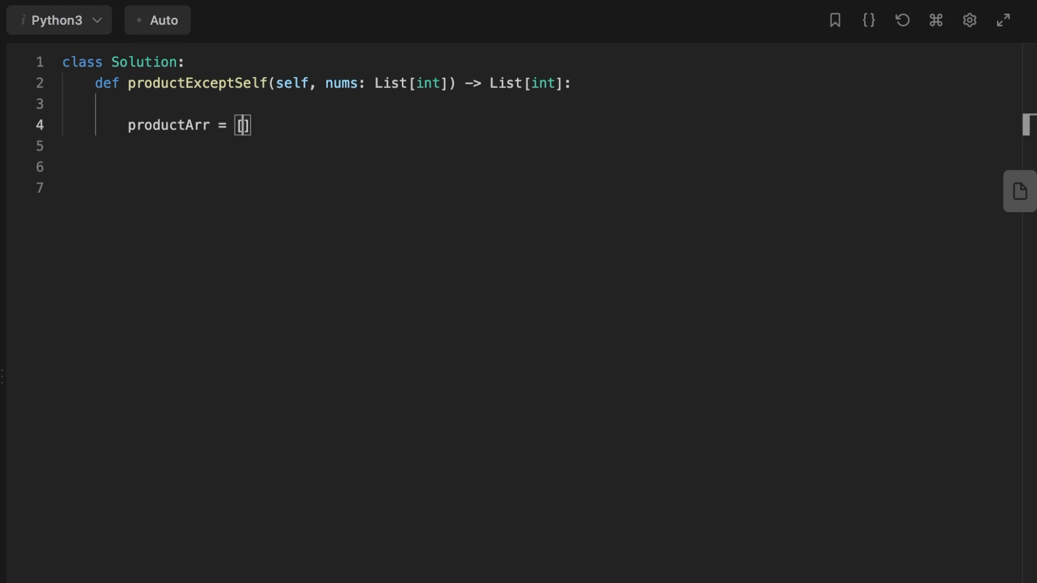
{"action": "type", "text": "1 fo"}
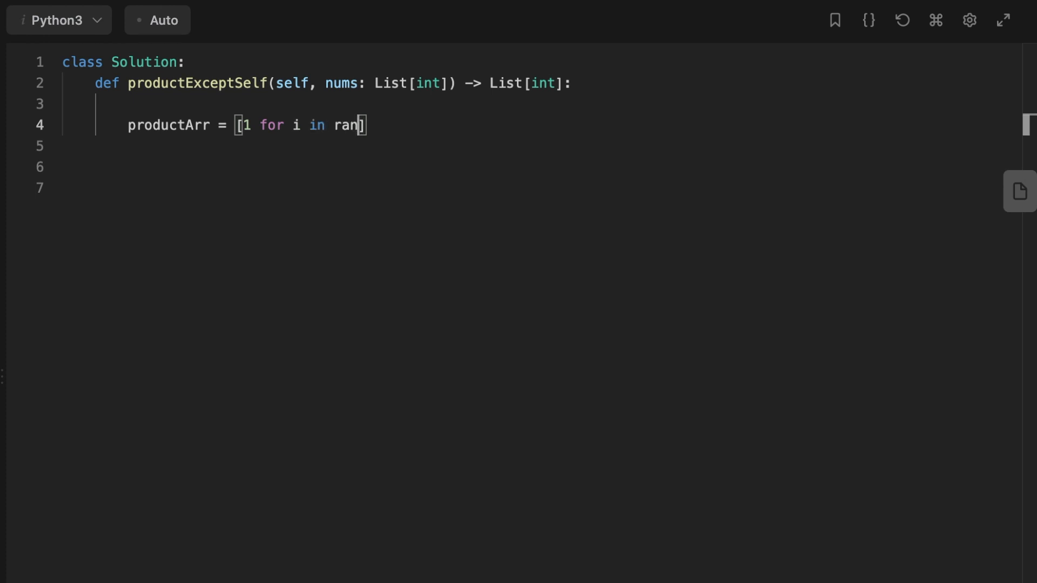
{"action": "type", "text": "ge(len"}
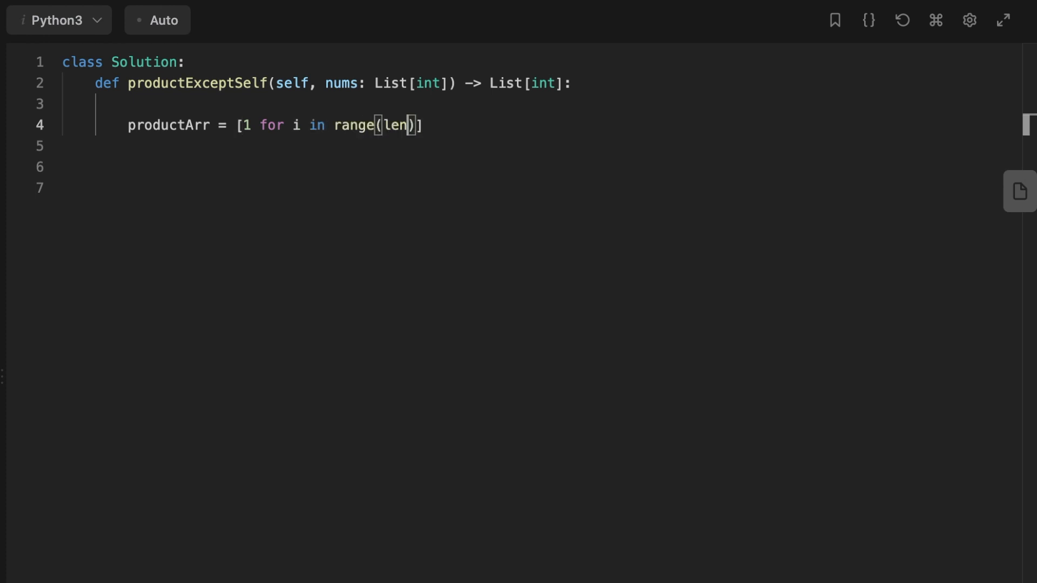
{"action": "type", "text": "nums"}
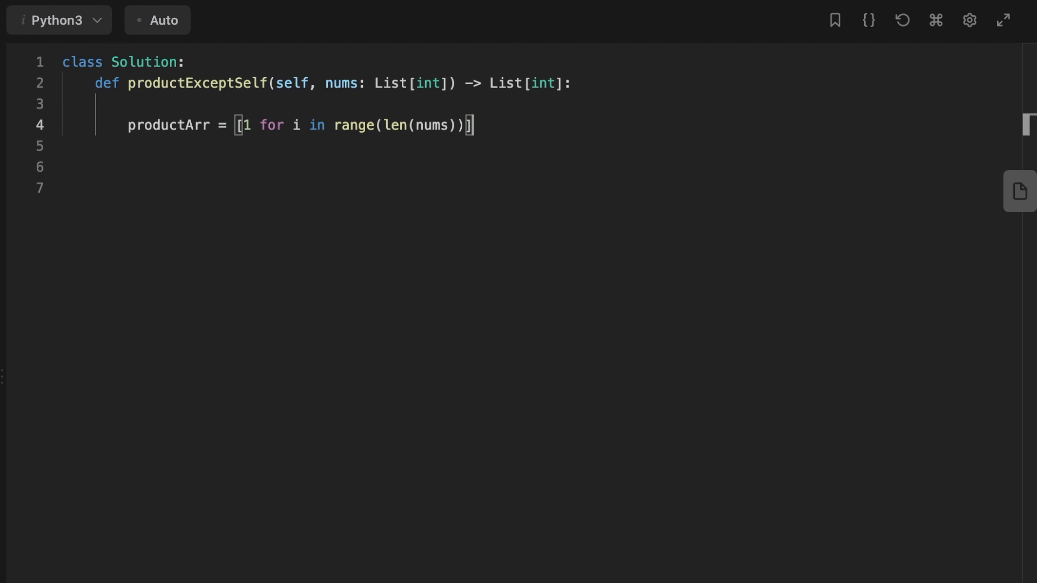
{"action": "type", "text": "pro"}
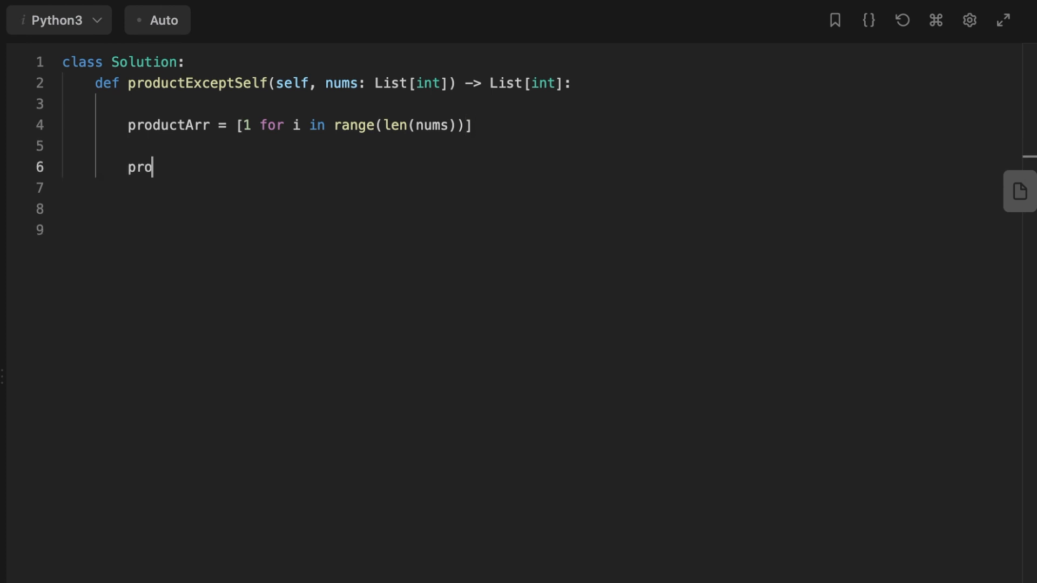
{"action": "type", "text": "duct = 1"}
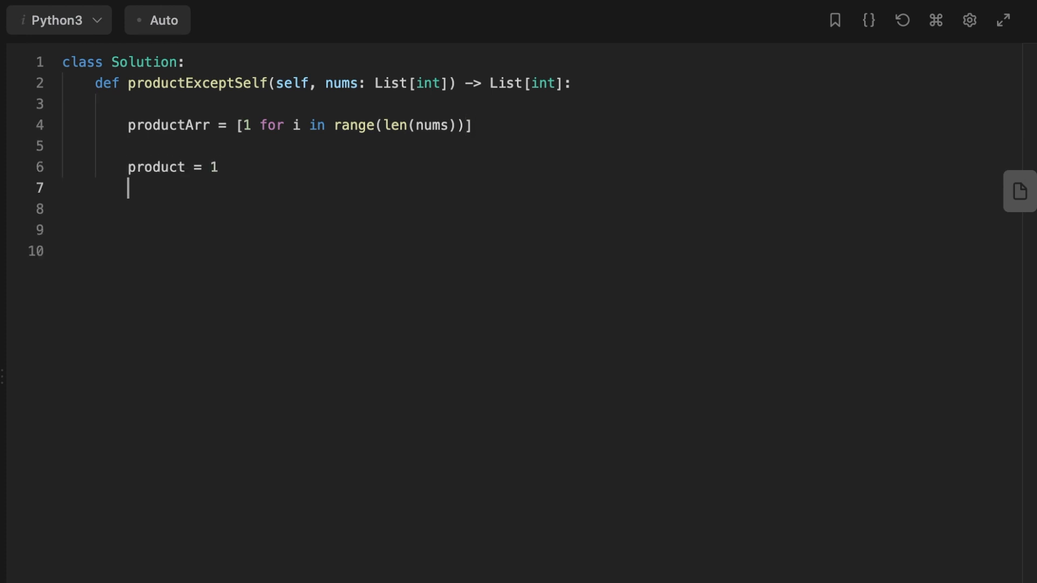
{"action": "type", "text": "for"}
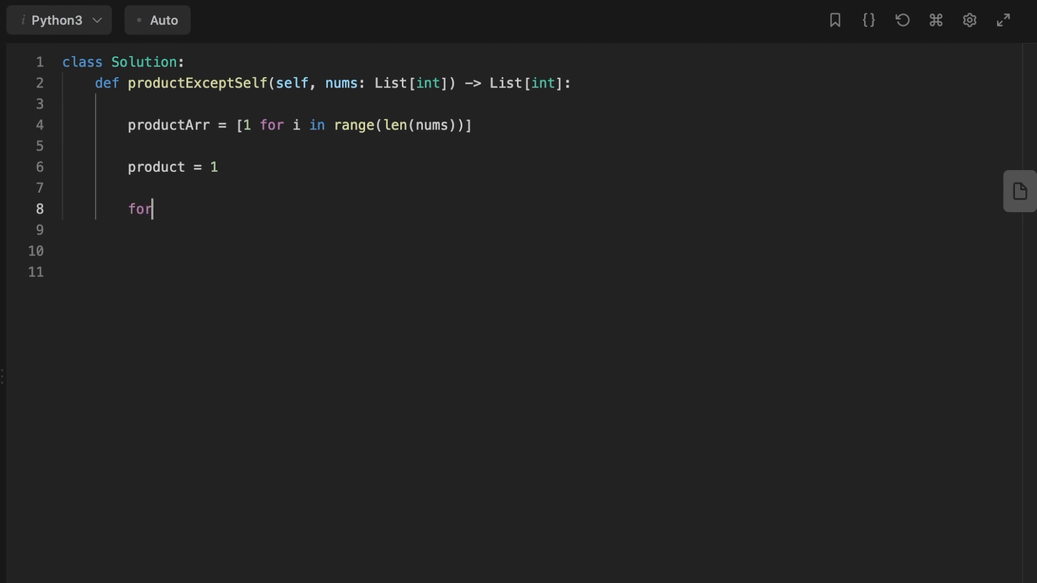
Step: Write the prefix loop over range(len(nums)): productArr[i] *= product, then product *= nums[i]
{"action": "type", "text": "i in range(len(nums)):"}
{"action": "left_click", "coordinate": [523, 230]}
{"action": "type", "text": "p"}
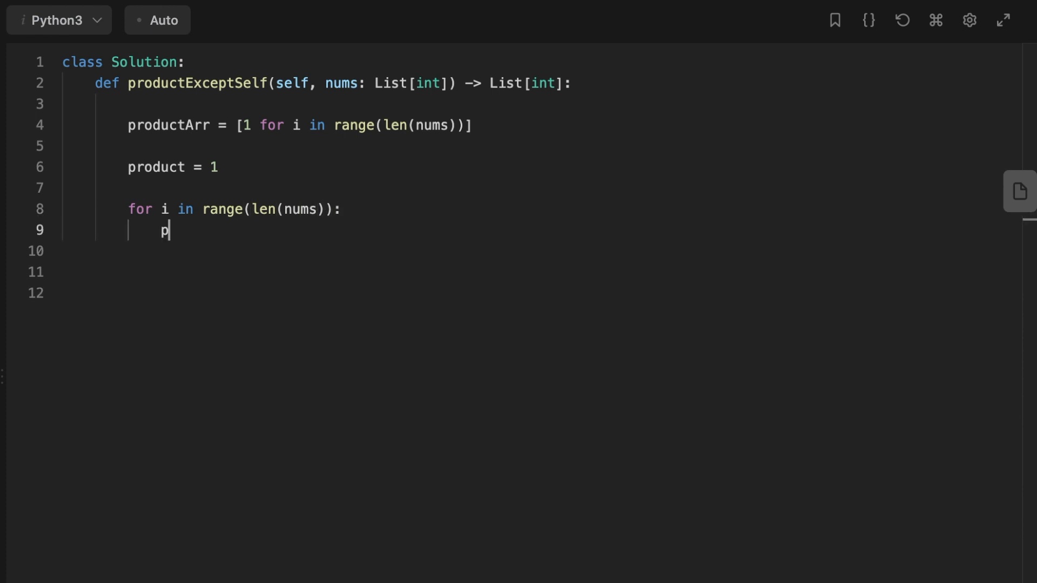
{"action": "type", "text": "roductA"}
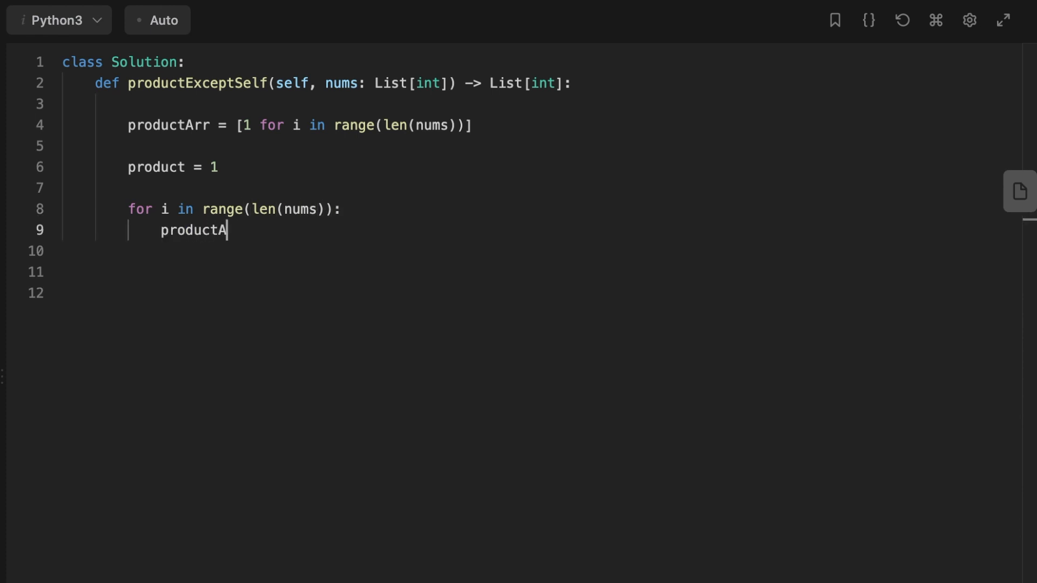
{"action": "type", "text": "rr[i]"}
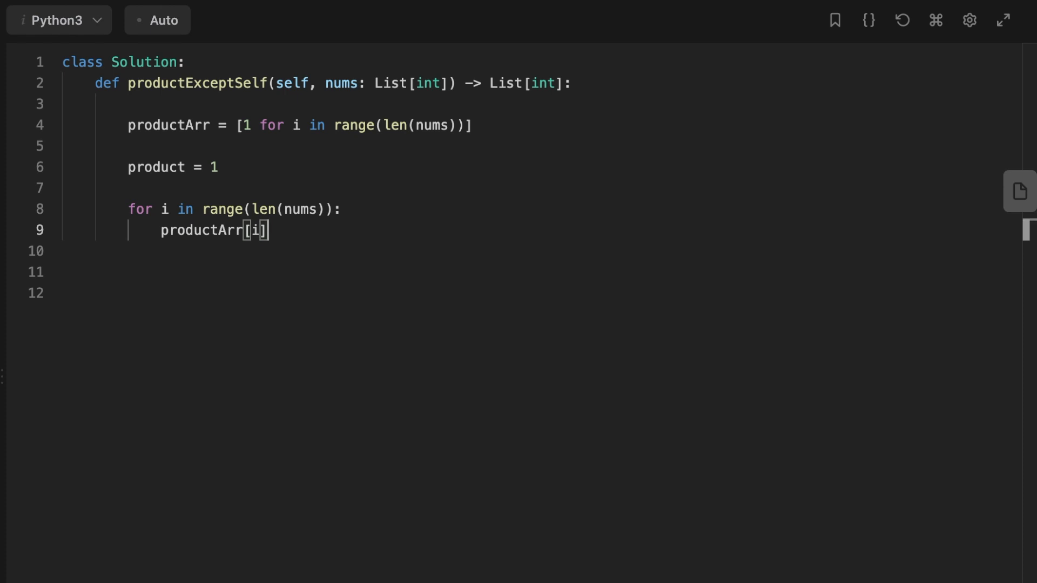
{"action": "type", "text": "= pro"}
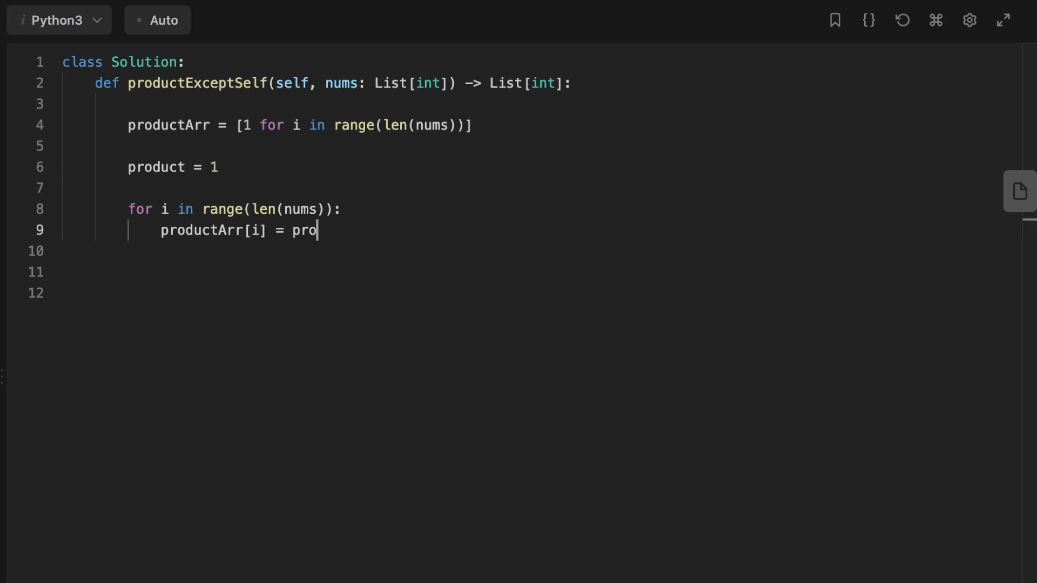
{"action": "type", "text": "ductArr[i"}
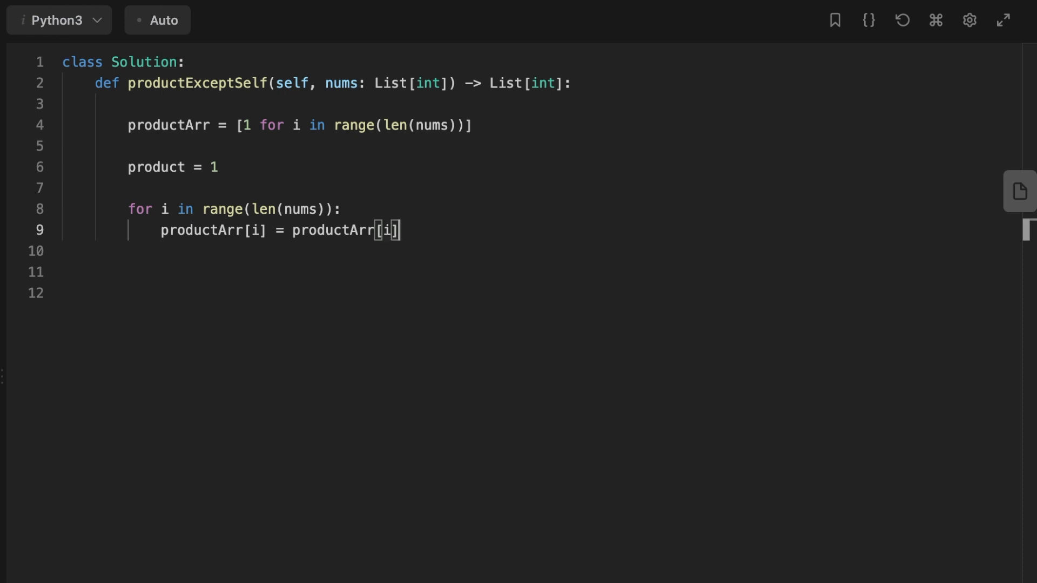
{"action": "type", "text": "* product"}
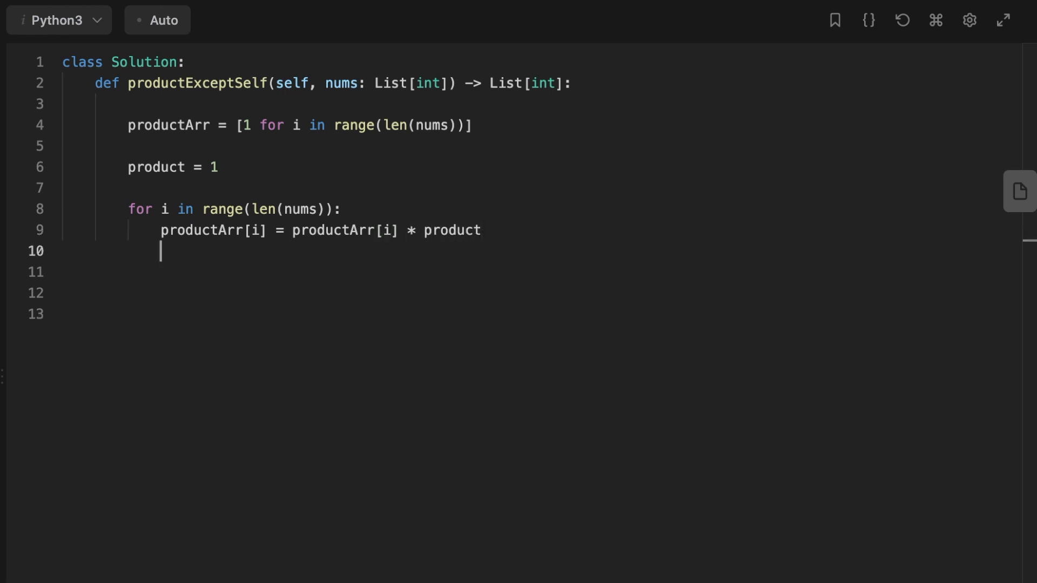
{"action": "type", "text": "product = pro"}
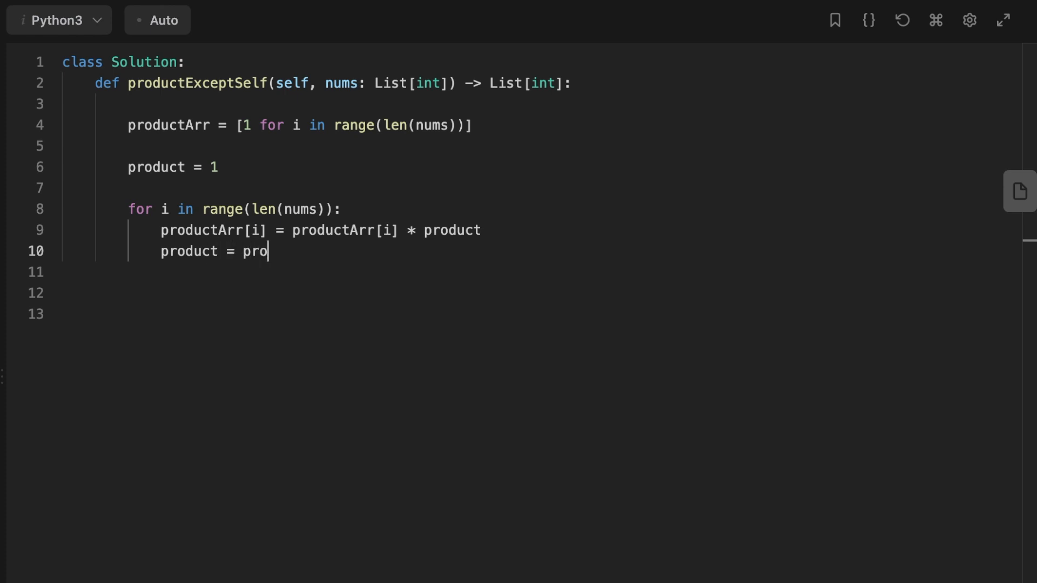
{"action": "type", "text": "duct *"}
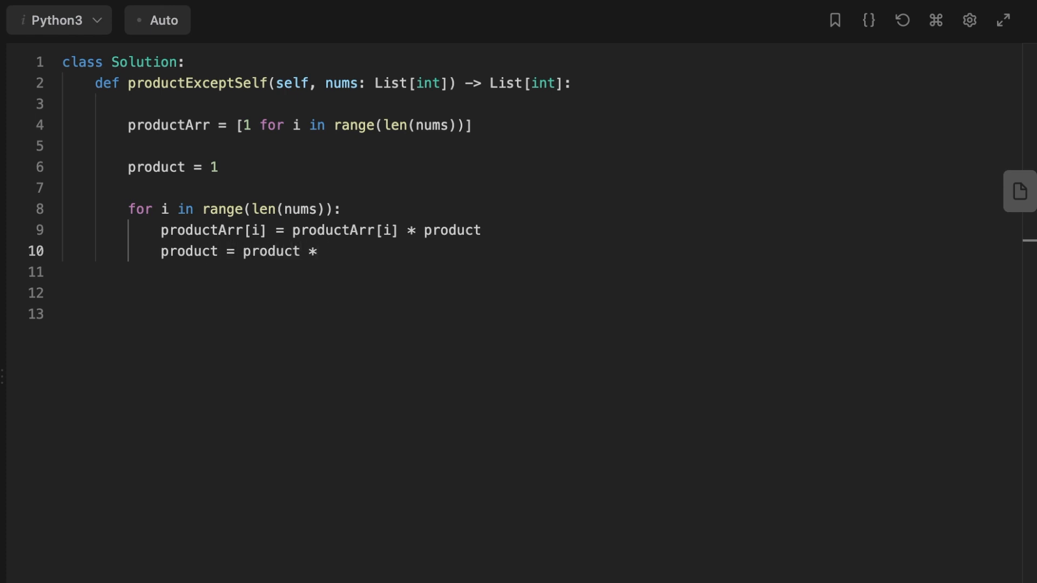
{"action": "type", "text": "nums[i"}
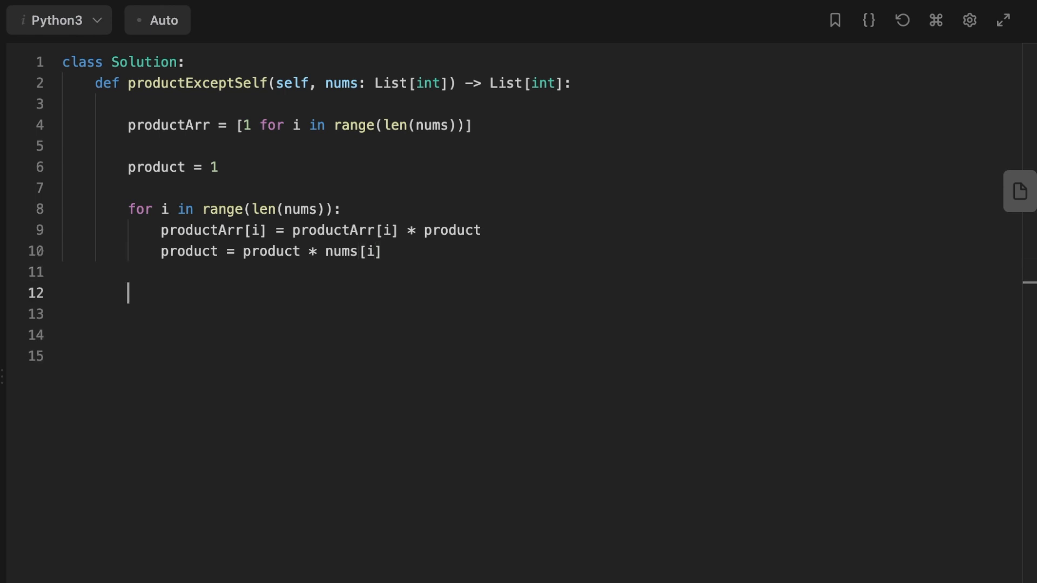
Step: Reset product to 1 and start a j loop over reversed(range(len(nums)))
{"action": "type", "text": "product"}
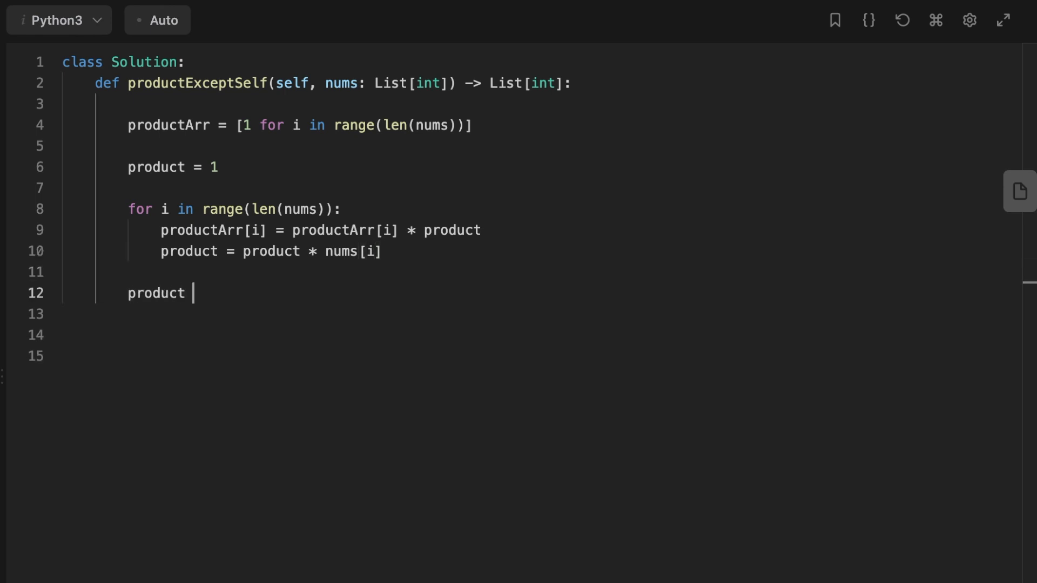
{"action": "type", "text": "= 1"}
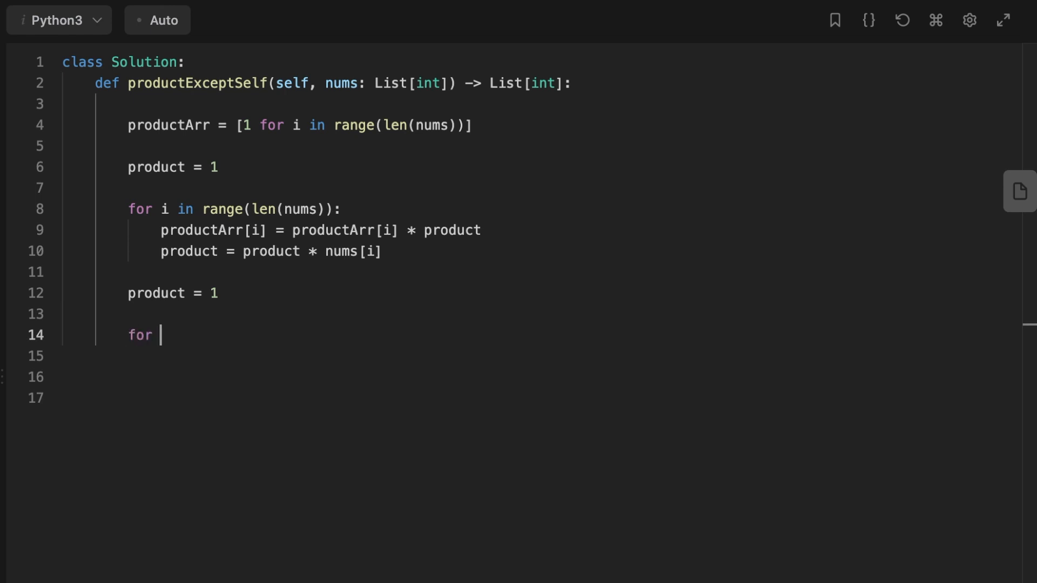
{"action": "type", "text": "j in range("}
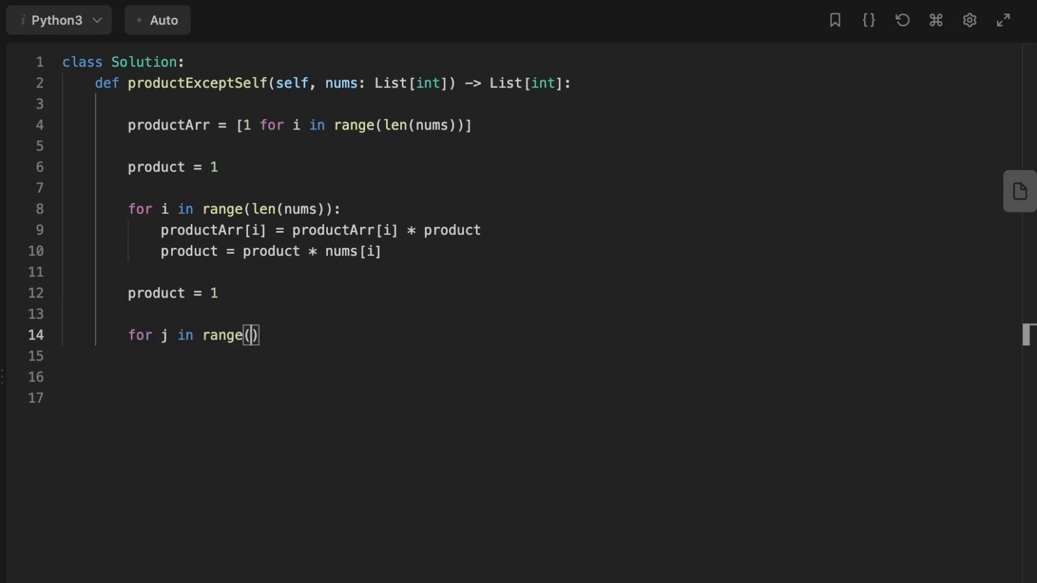
{"action": "type", "text": "revr"}
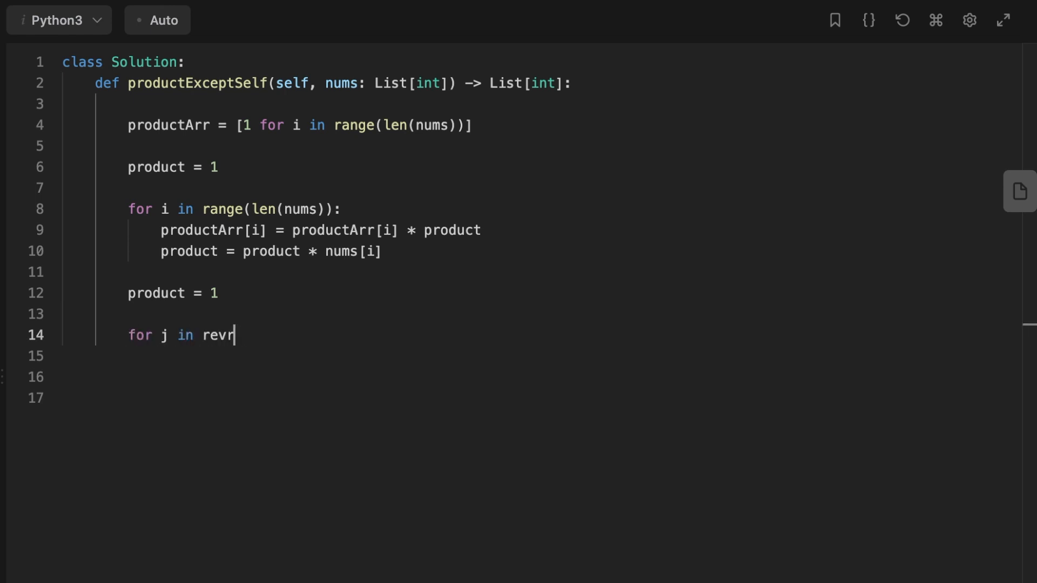
{"action": "type", "text": "eversed(range(len(nums))):"}
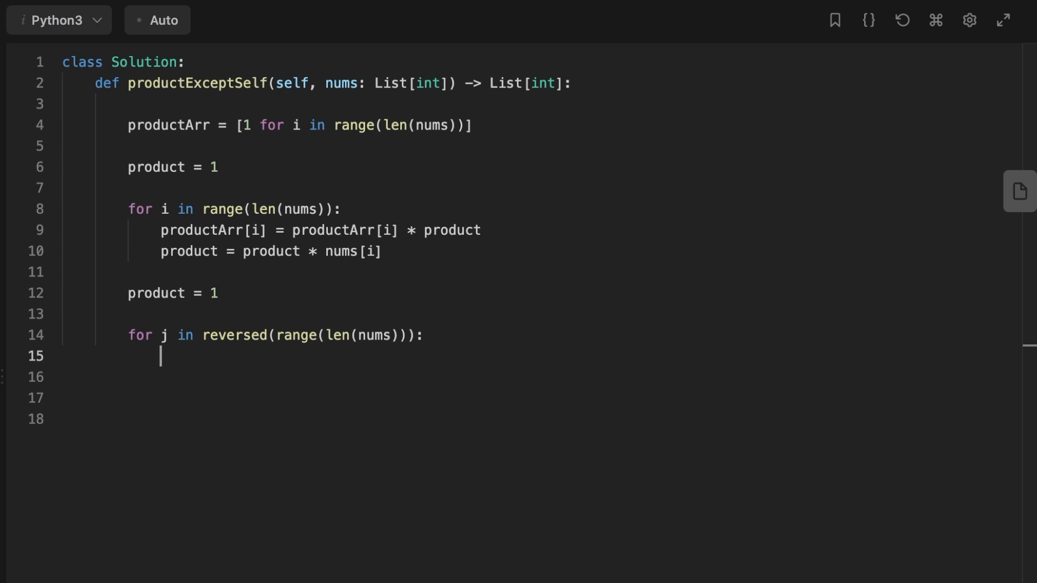
Step: Fill the suffix loop body: productArr[j] = productArr[j] * product, product = product * nums[j]
{"action": "type", "text": "productArr["}
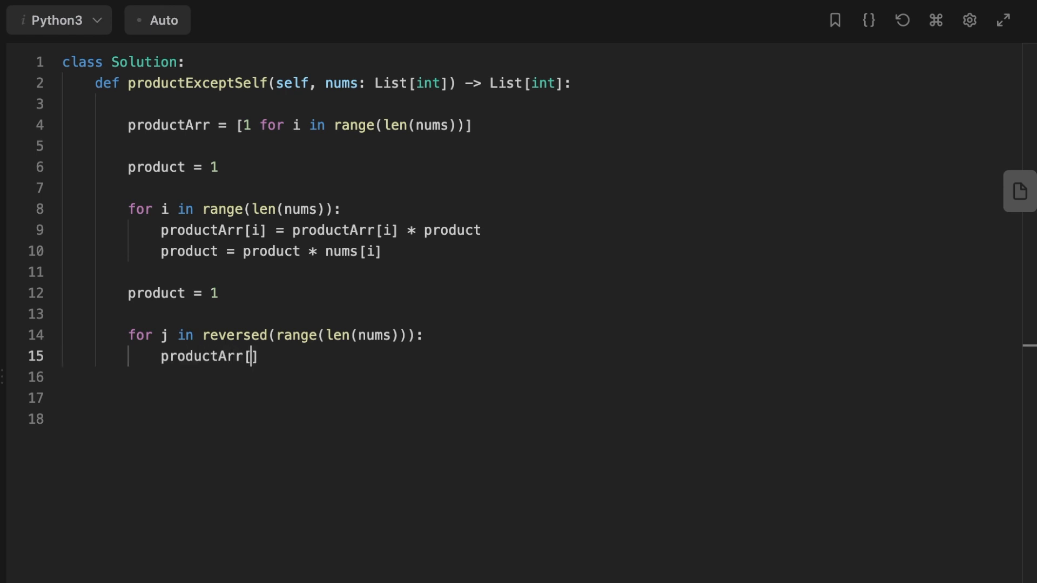
{"action": "type", "text": "j] ="}
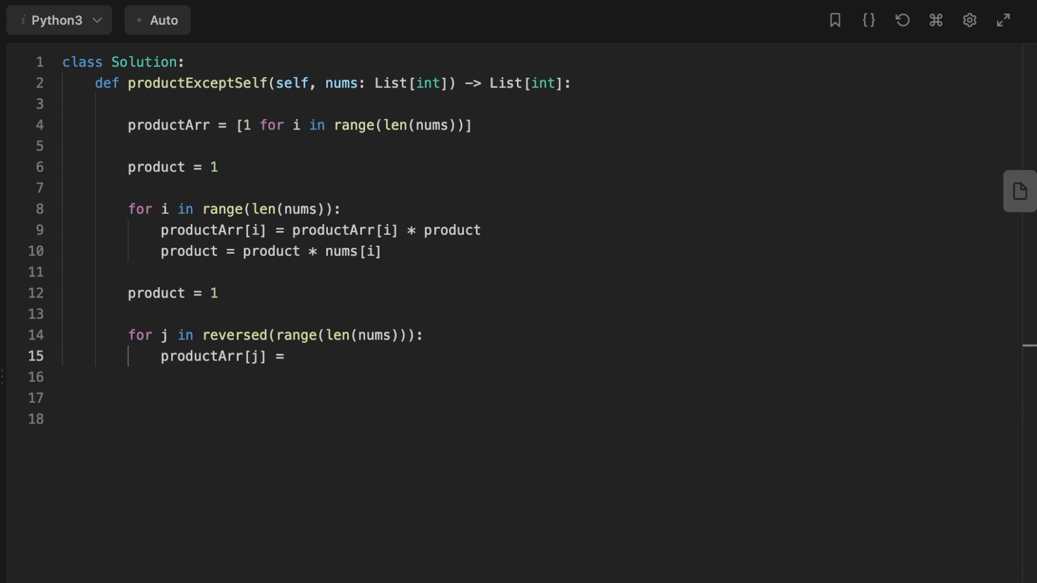
{"action": "type", "text": "productArr[j] * pr"}
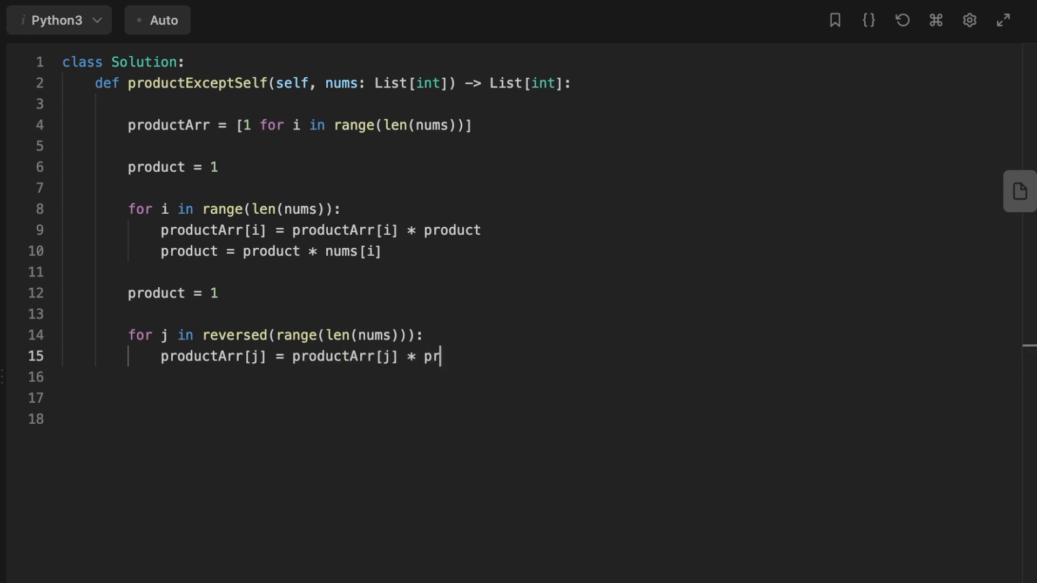
{"action": "type", "text": "oduct"}
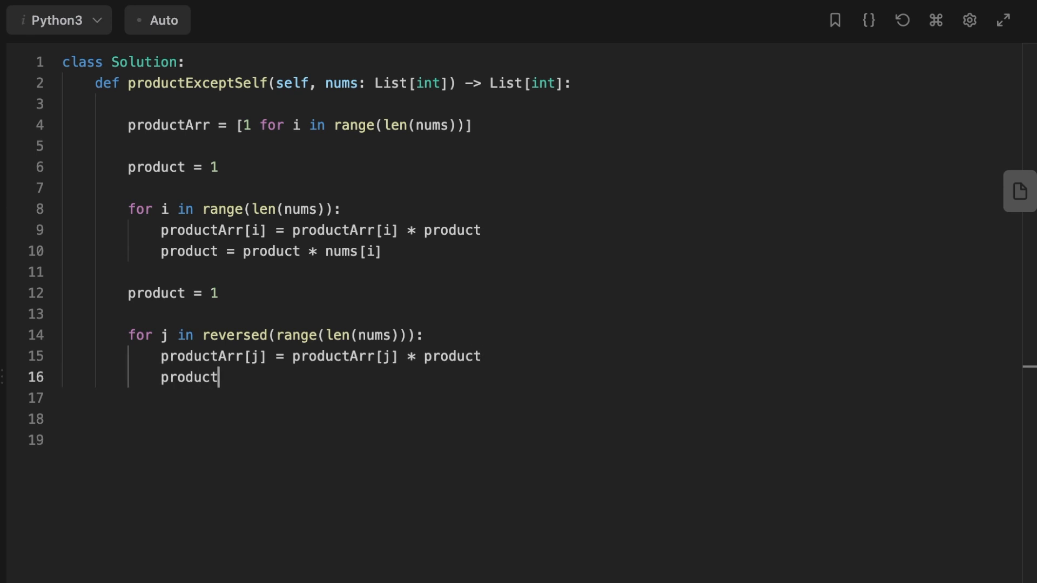
{"action": "type", "text": "= product *"}
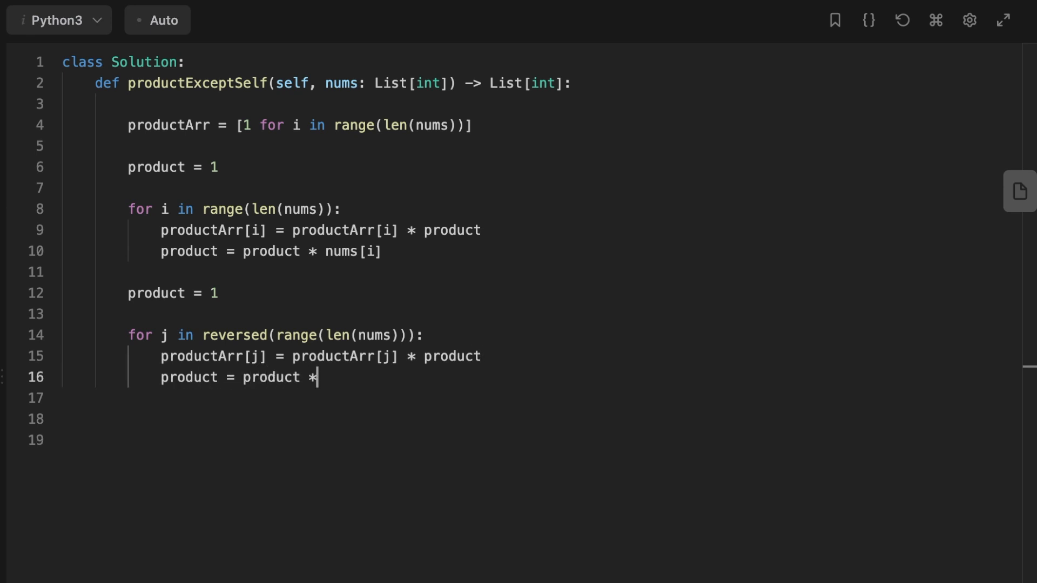
{"action": "type", "text": "nums[]"}
{"action": "left_click", "coordinate": [541, 419]}
{"action": "type", "text": "return"}
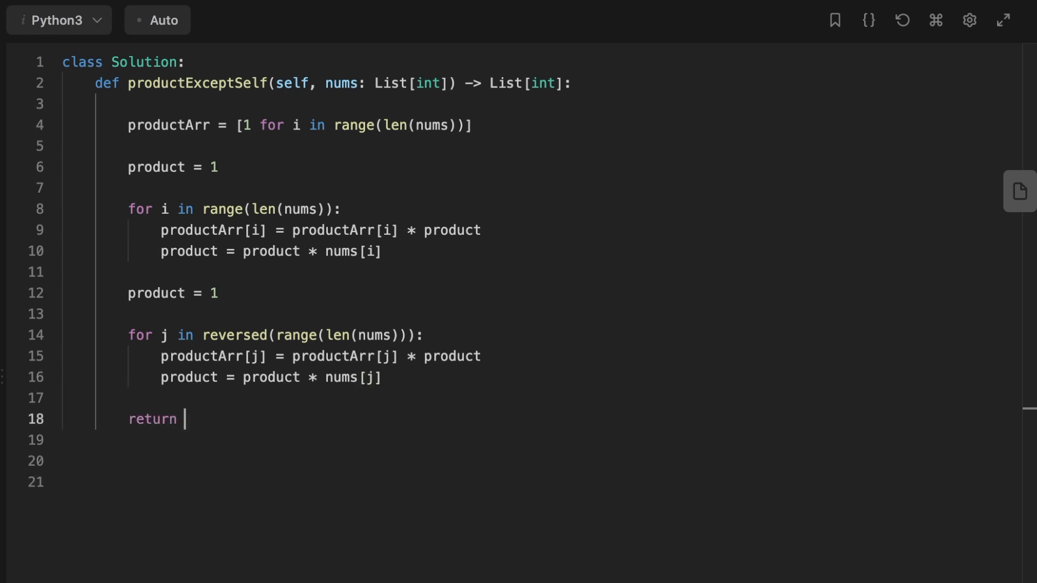
Step: Return productArr and run the solution against the test cases
{"action": "type", "text": "product"}
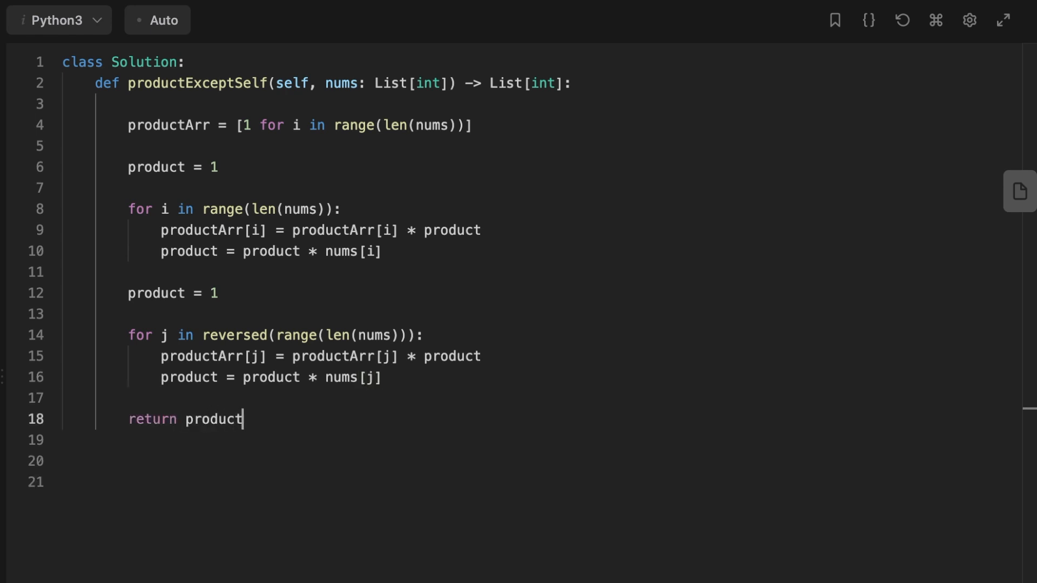
{"action": "type", "text": "Arr"}
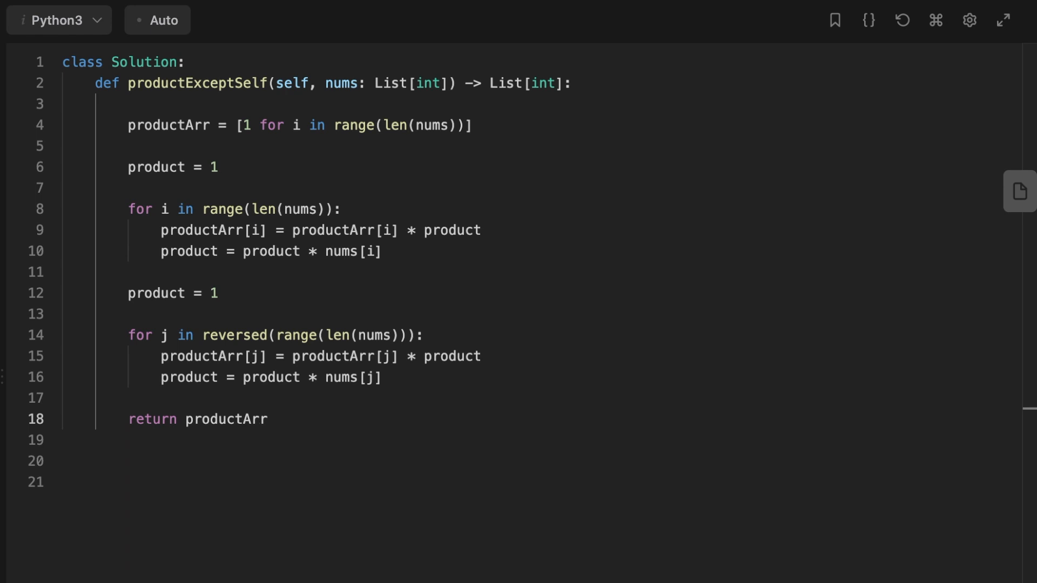
{"action": "left_click", "coordinate": [898, 555]}
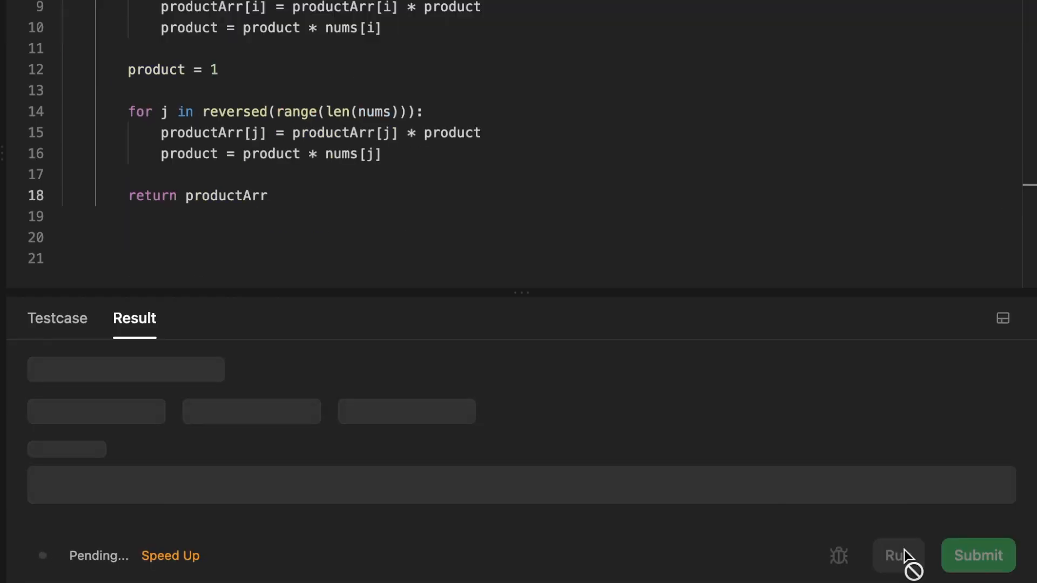